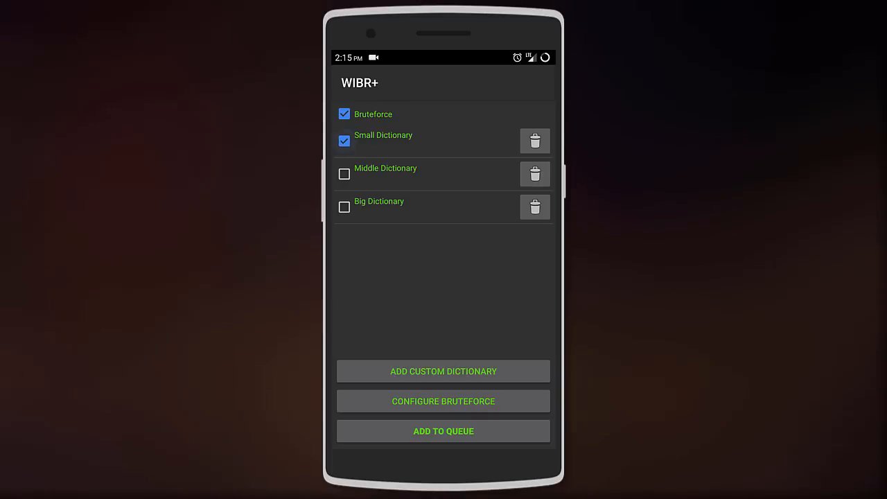
# Leave only Bruteforce selected and bring up its configuration with character sets and lengths 8–63
pyautogui.click(344, 174)
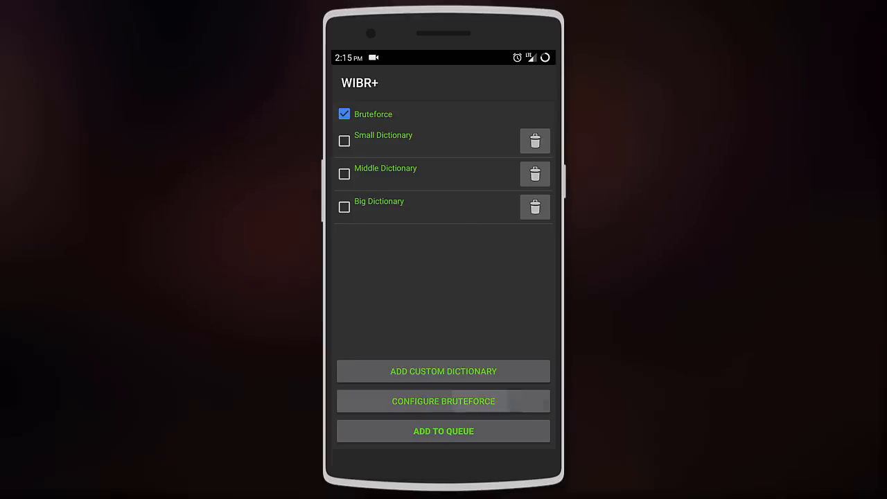
pyautogui.click(443, 401)
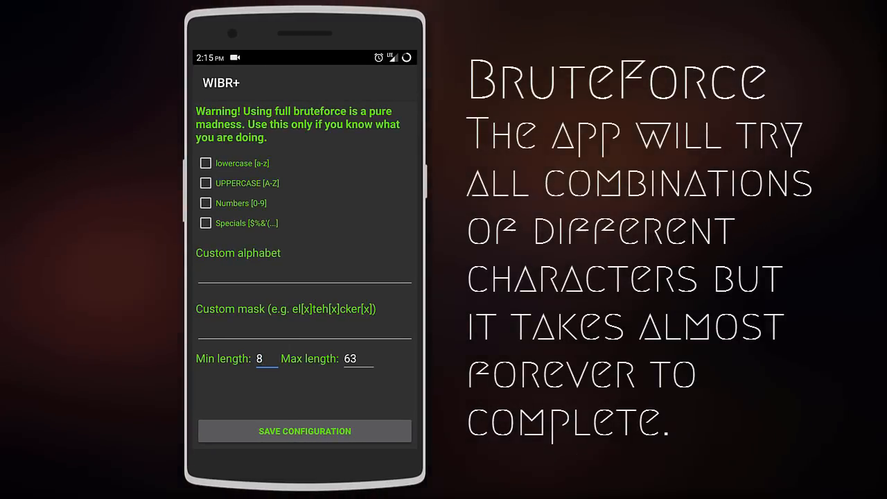
# Save the bruteforce configuration and return to the method list with Bruteforce still enabled
pyautogui.click(205, 163)
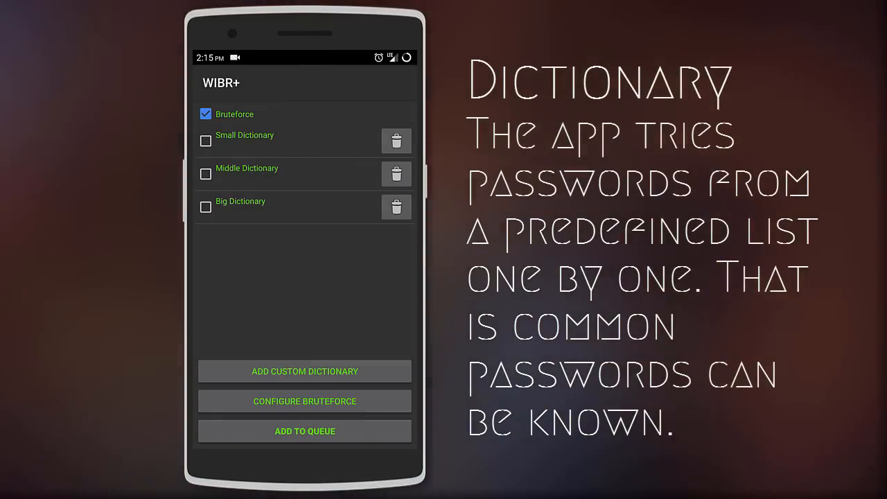
# Deselect Bruteforce so Middle Dictionary is the only enabled method
pyautogui.click(205, 142)
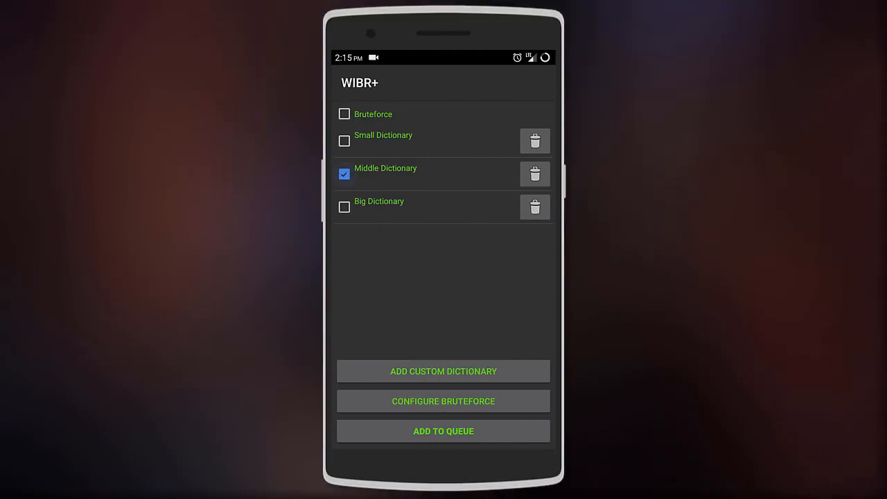
# Select only Small Dictionary, queue network bhatt's and start its 53-password test
pyautogui.click(344, 207)
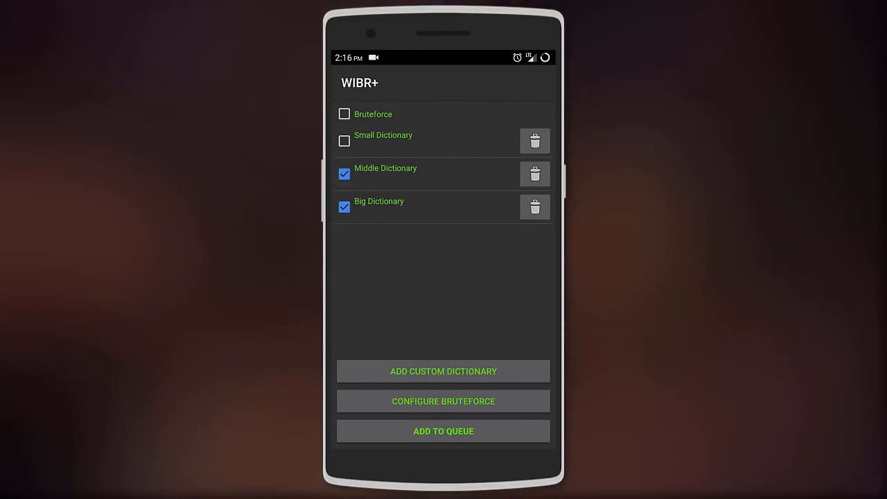
pyautogui.click(343, 141)
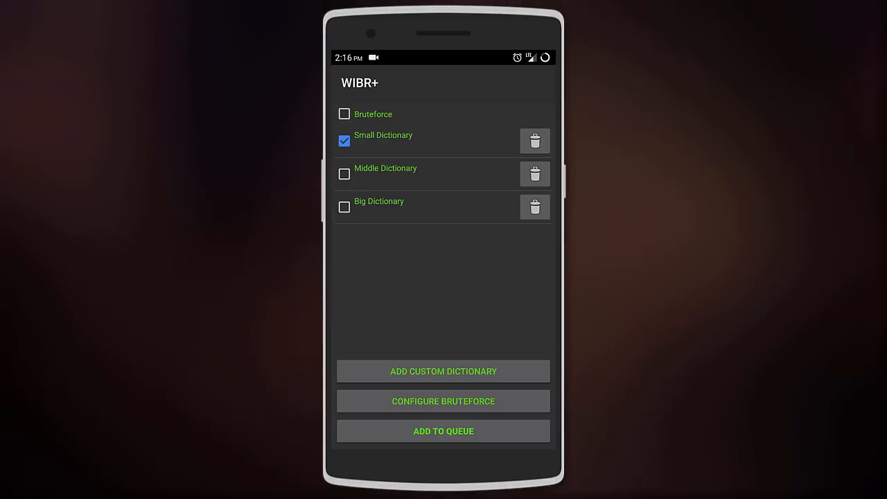
pyautogui.click(444, 430)
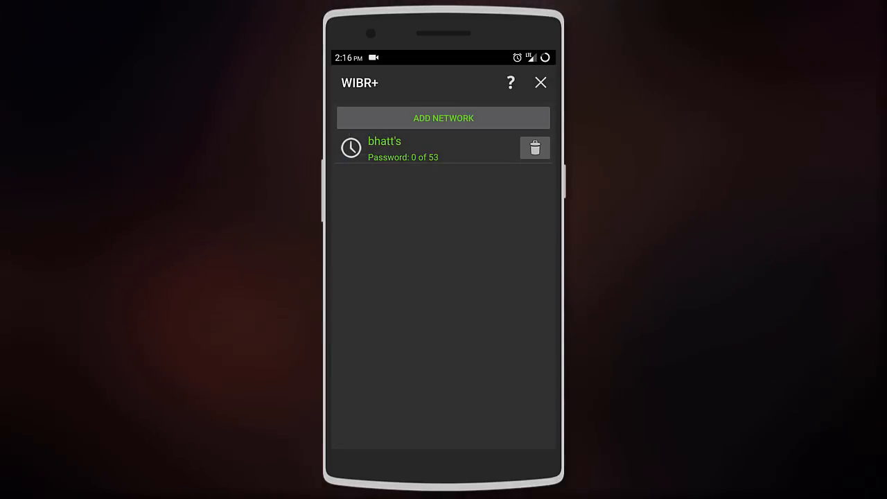
pyautogui.click(386, 146)
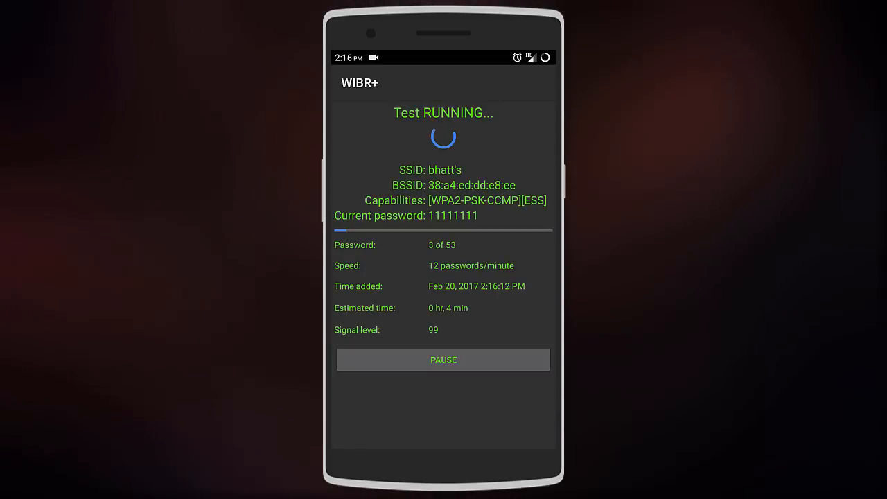